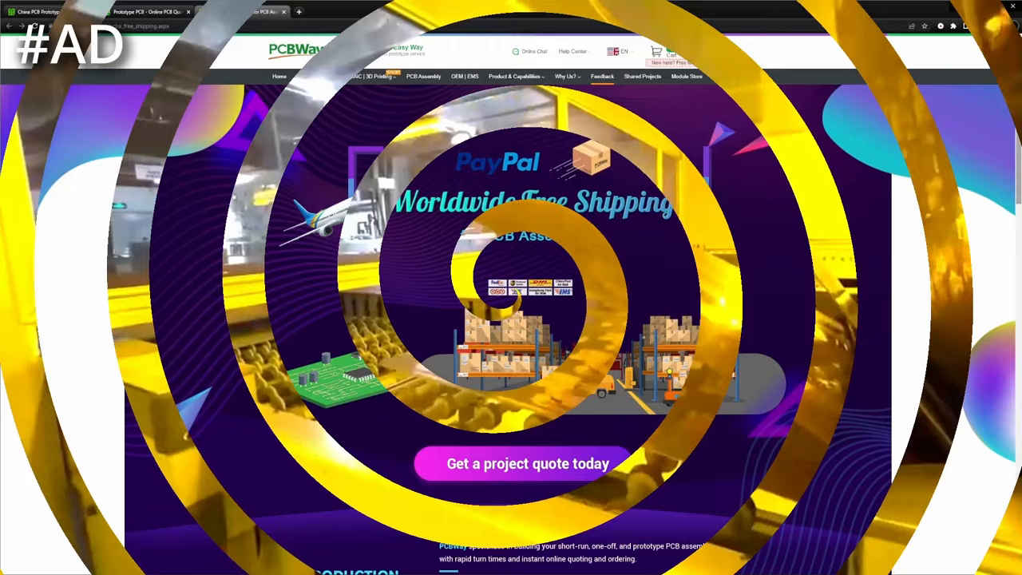
scroll(down, 3)
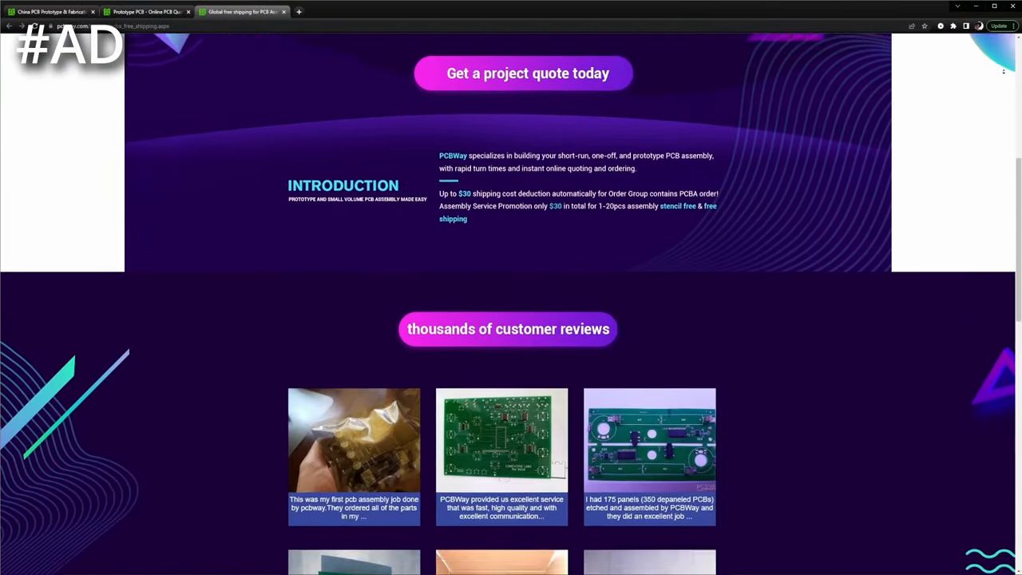